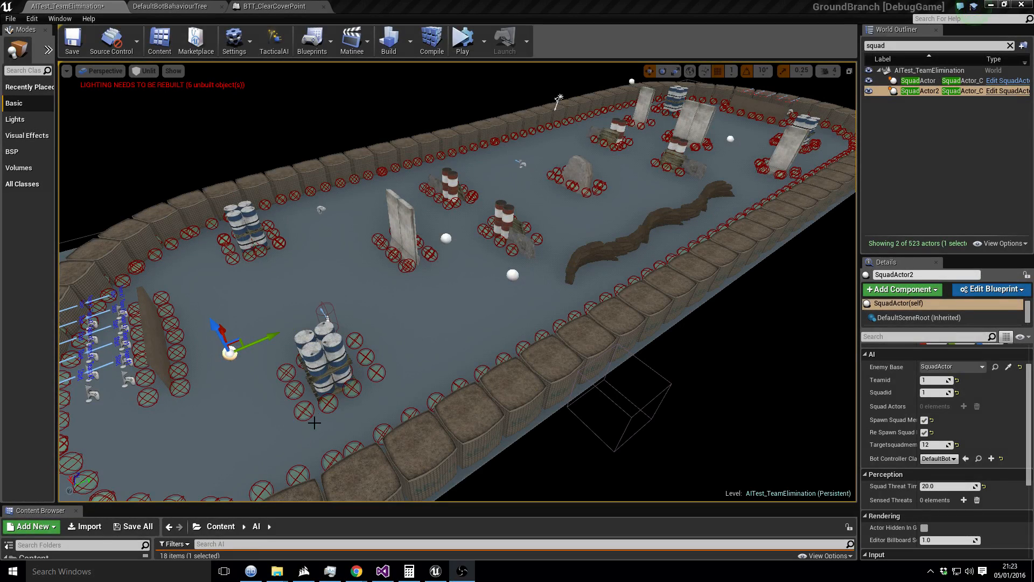
pyautogui.moveTo(464, 40)
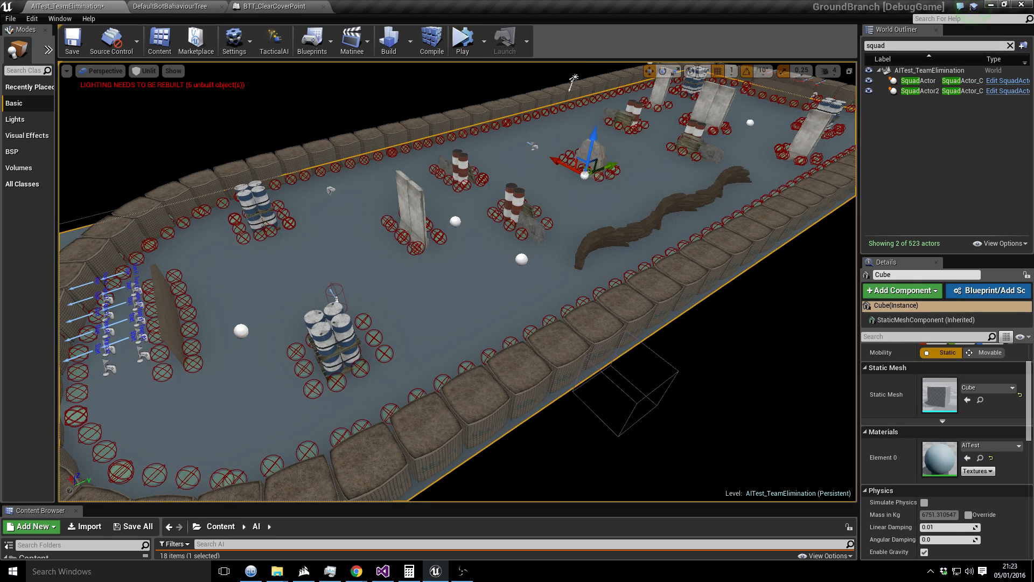
pyautogui.moveTo(464, 40)
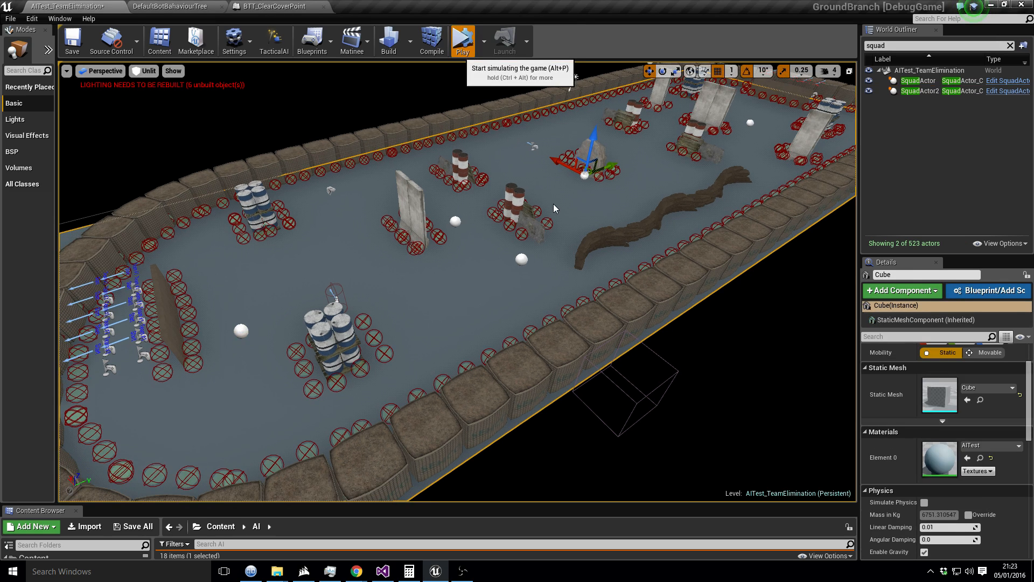
# Step: Simulate the arena so both six-bot squads spawn and gather by cover
pyautogui.click(462, 39)
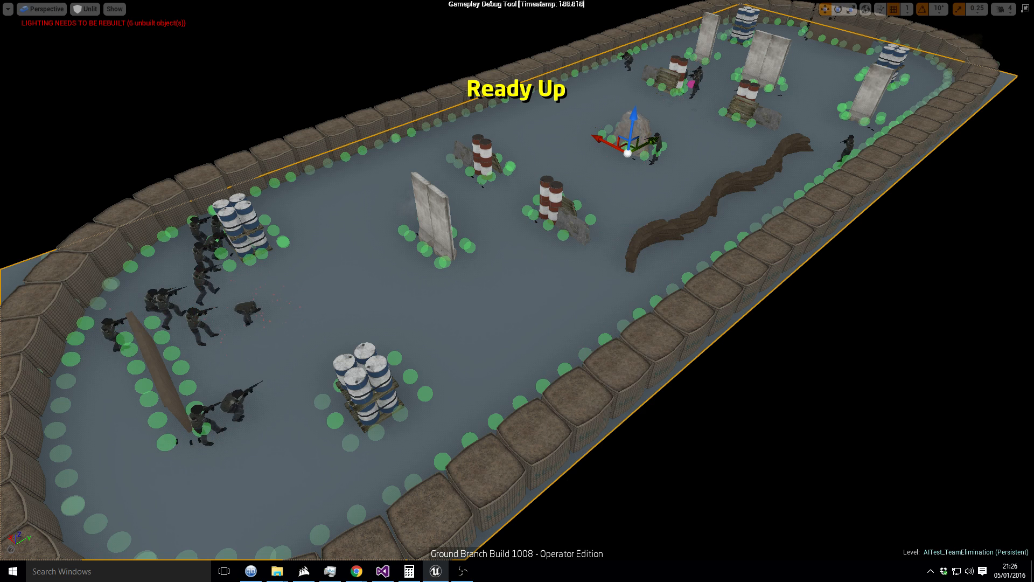
# Step: Stop the running fight and simulate again so fresh squads respawn
pyautogui.click(491, 36)
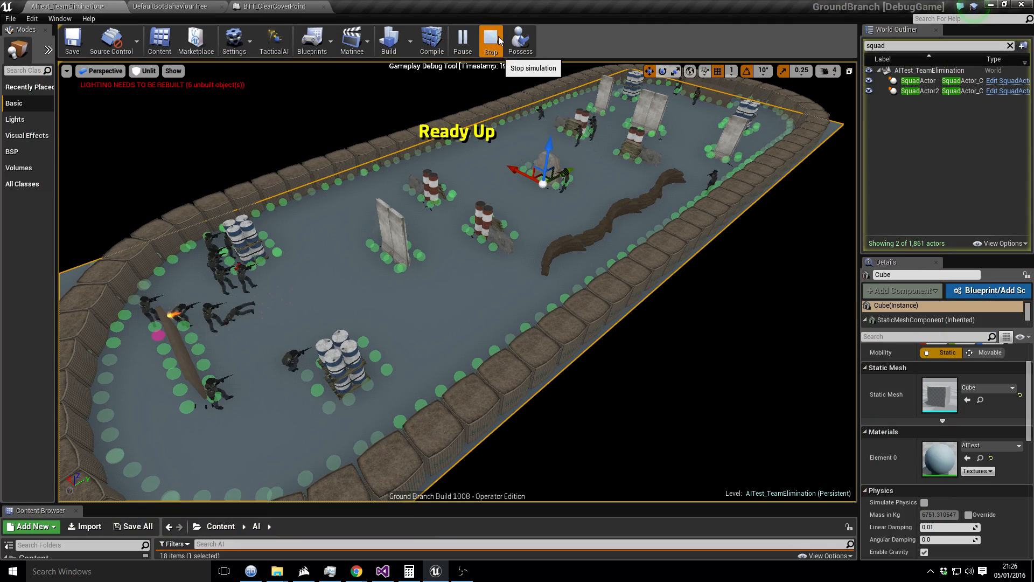
pyautogui.click(490, 40)
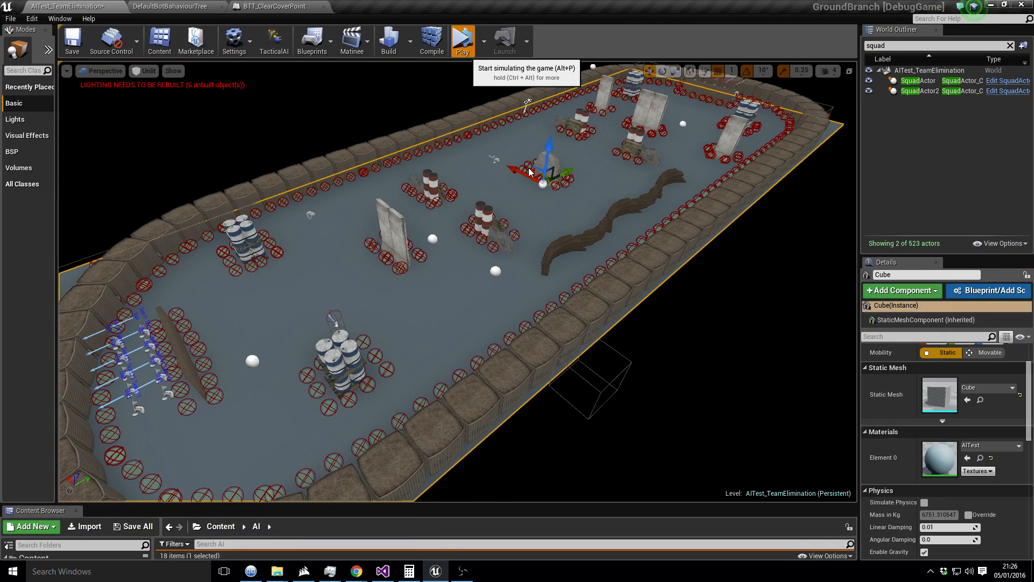
pyautogui.click(463, 40)
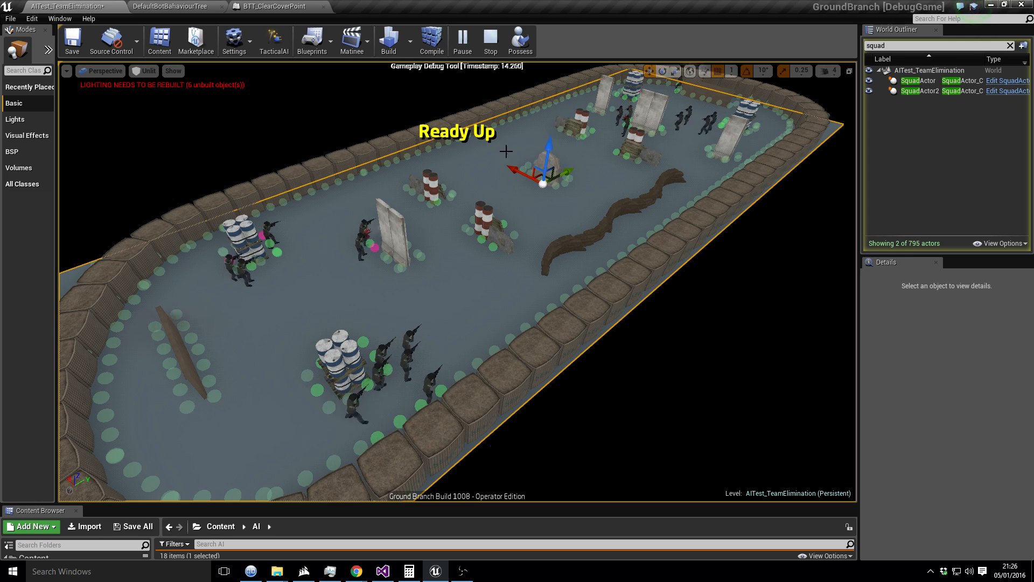
# Step: Stop simulating, then edit Targetsquadmembers on SquadActor and SquadActor2
pyautogui.click(489, 41)
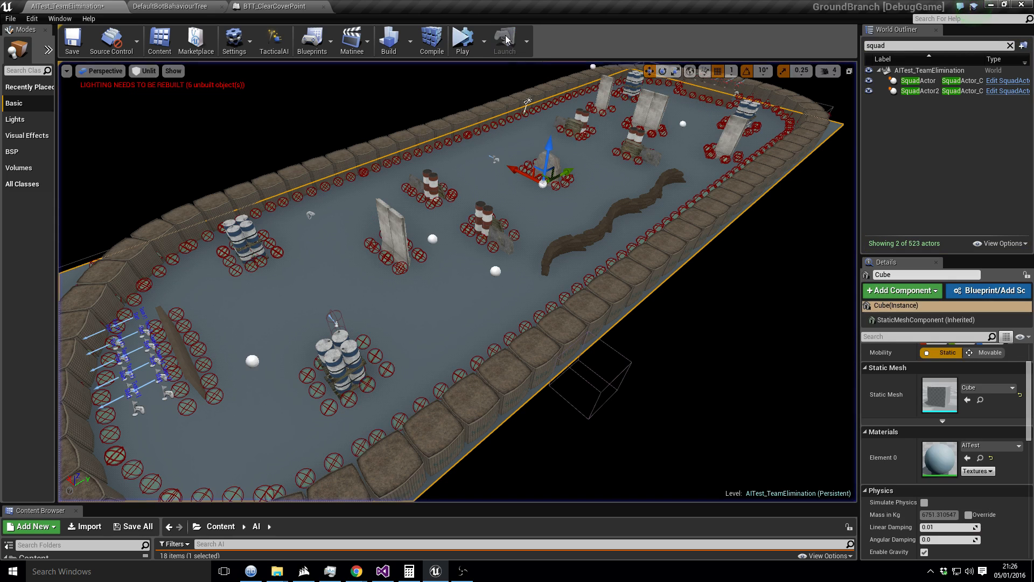
pyautogui.click(918, 80)
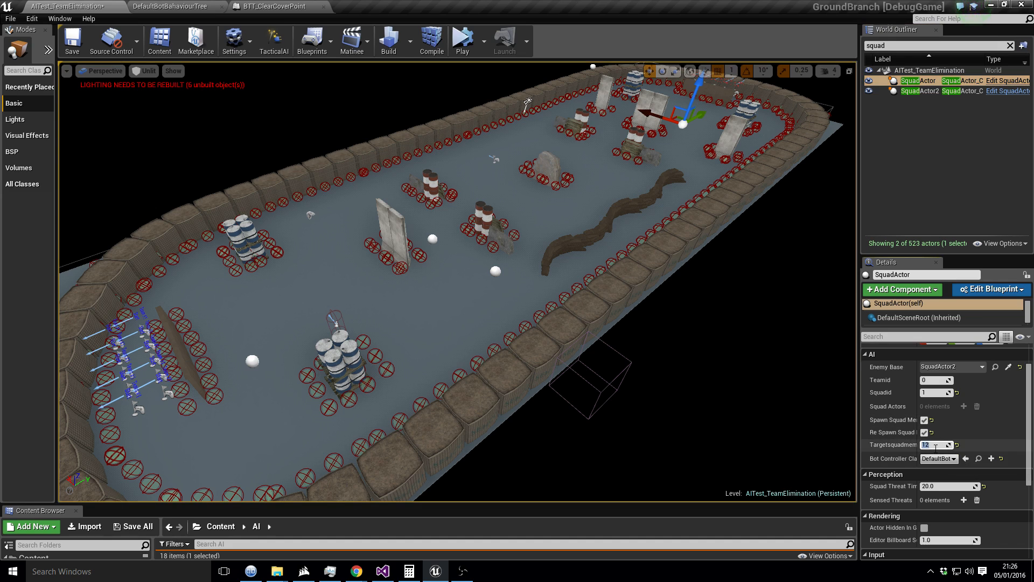
pyautogui.click(918, 90)
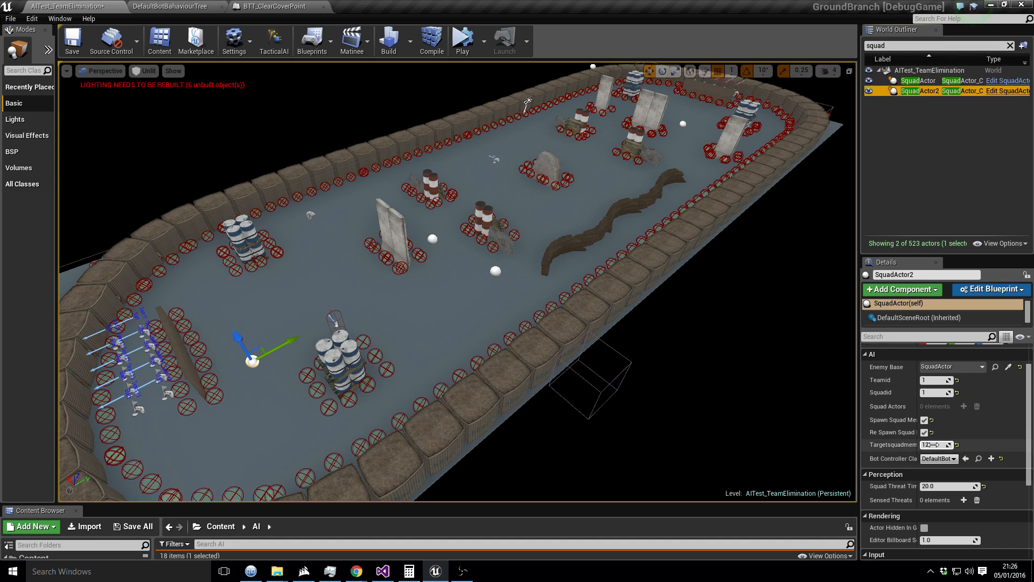
pyautogui.click(932, 444)
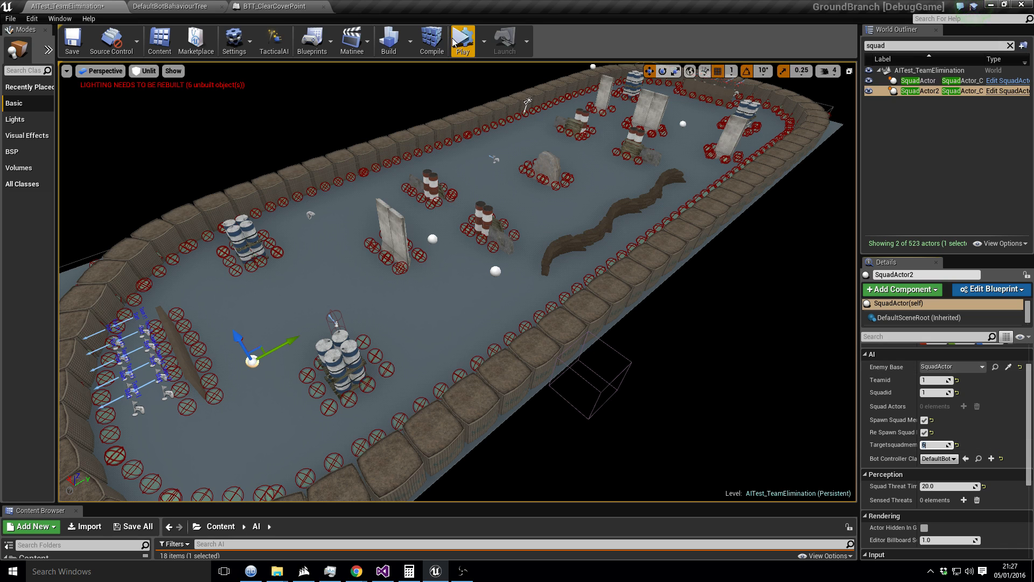
pyautogui.click(462, 40)
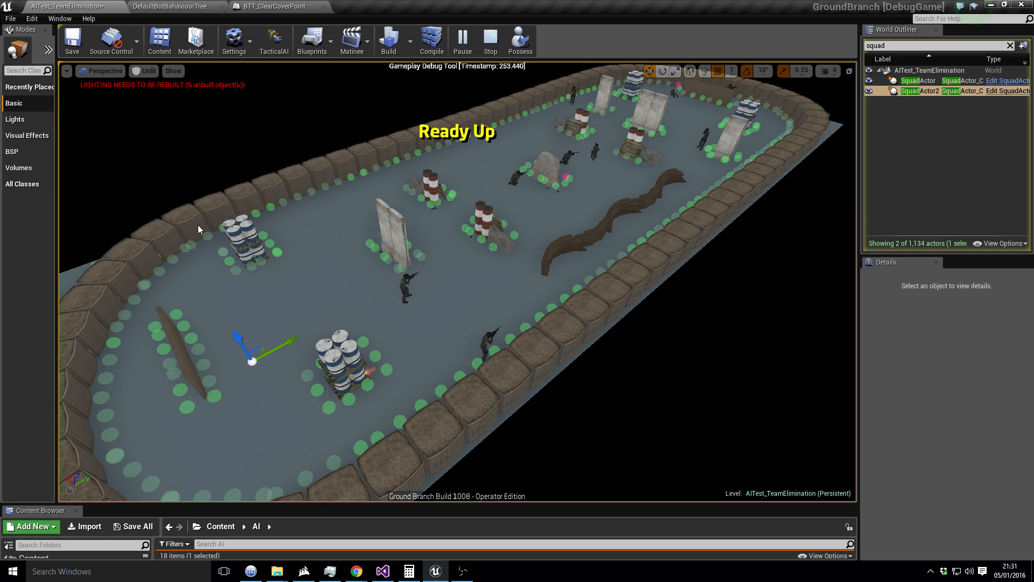
# Step: Select the Cube cover block near the arena's far end while simulating
pyautogui.click(540, 165)
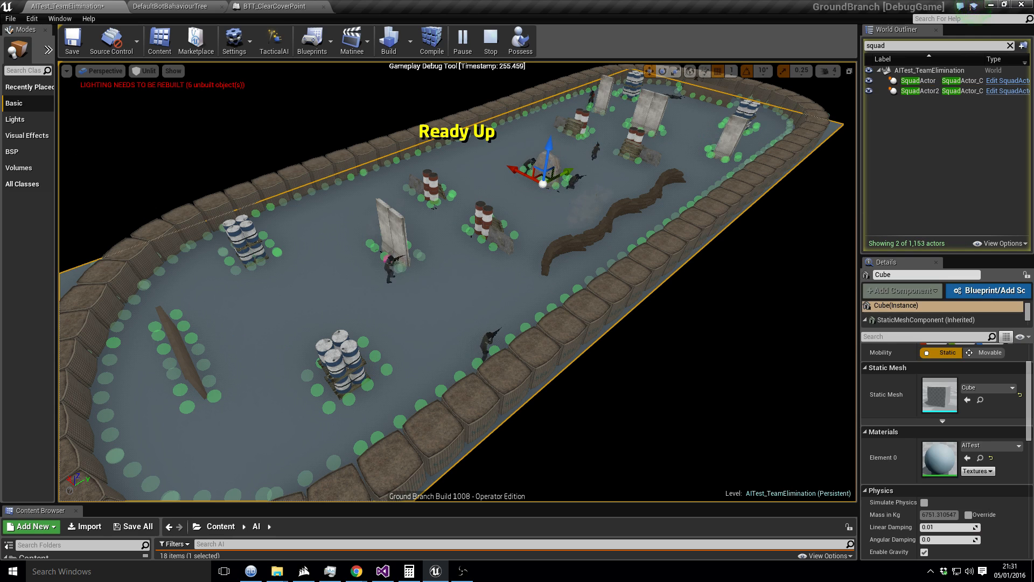